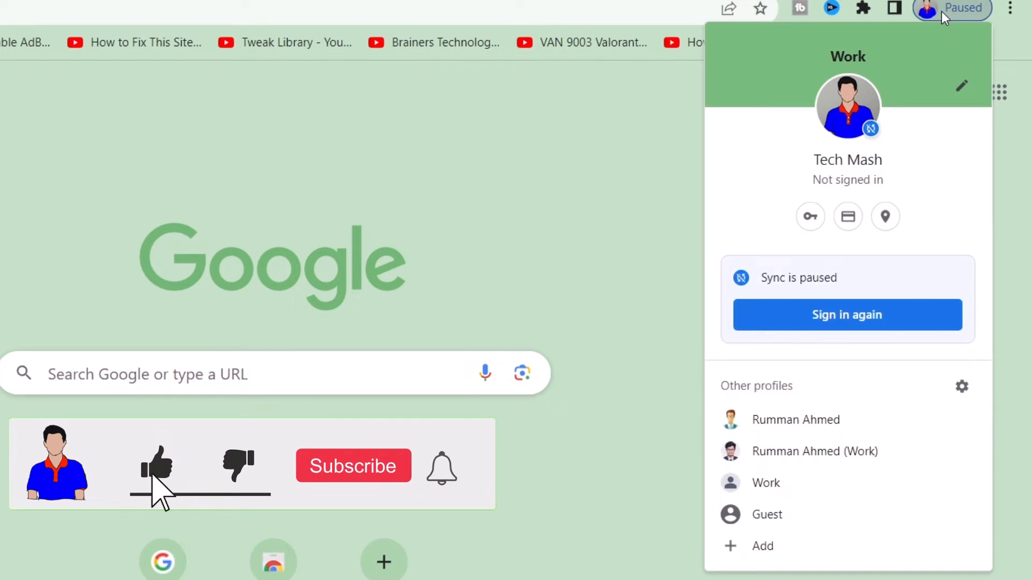
Show the Work profile's account menu with sync paused and not signed in.
left_click(352, 465)
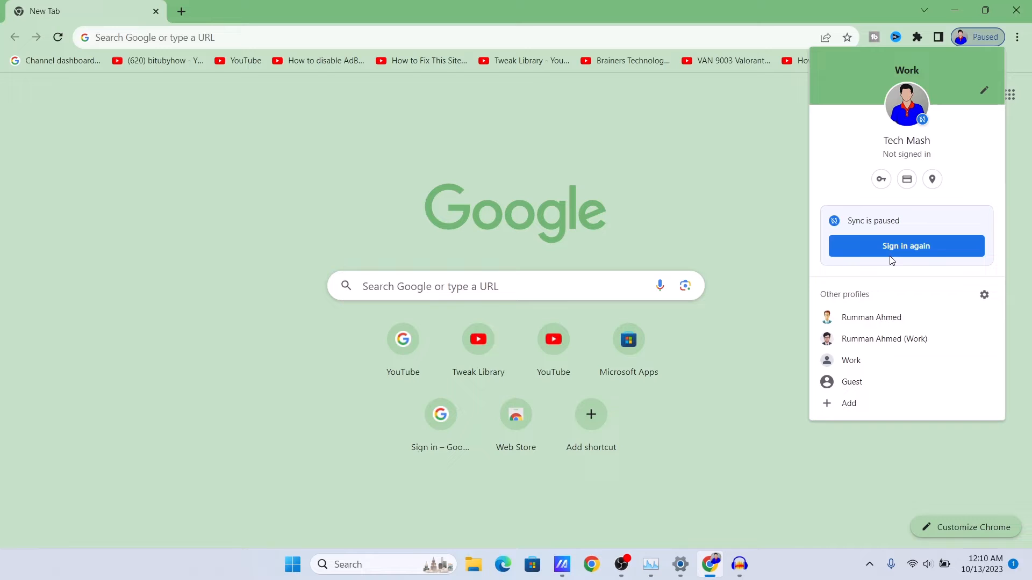
left_click(906, 245)
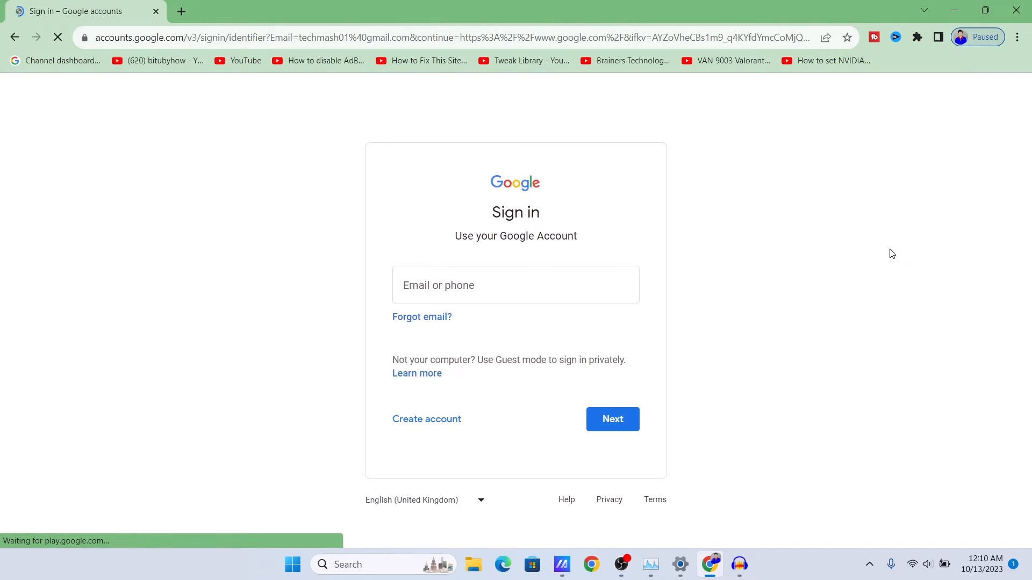
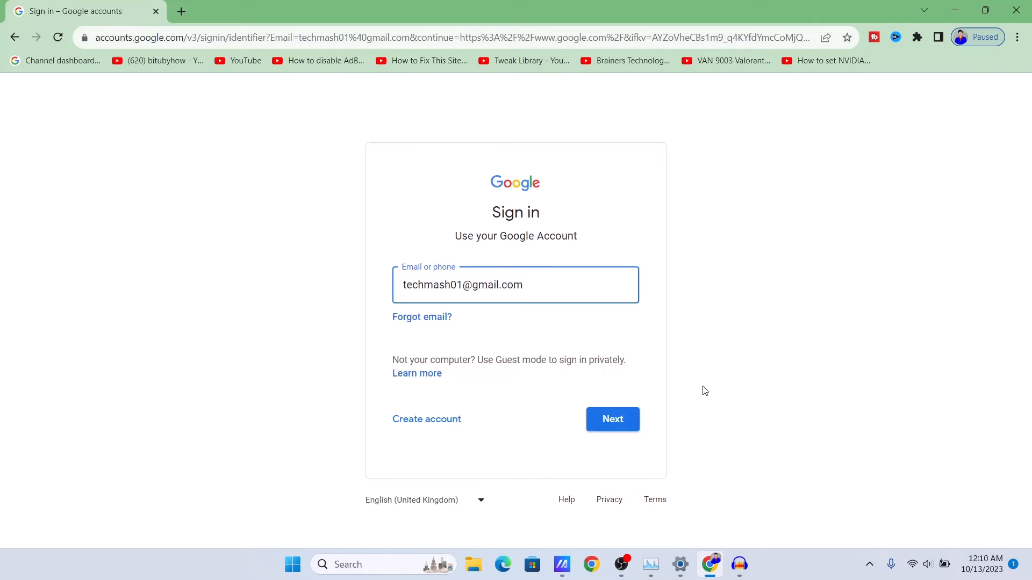
left_click(612, 419)
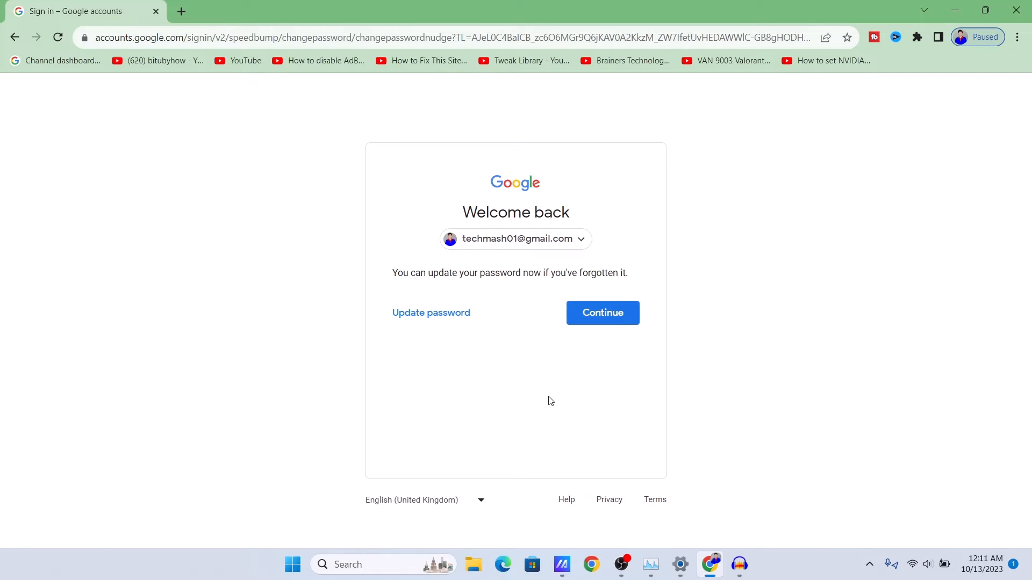
mouse_move(430, 313)
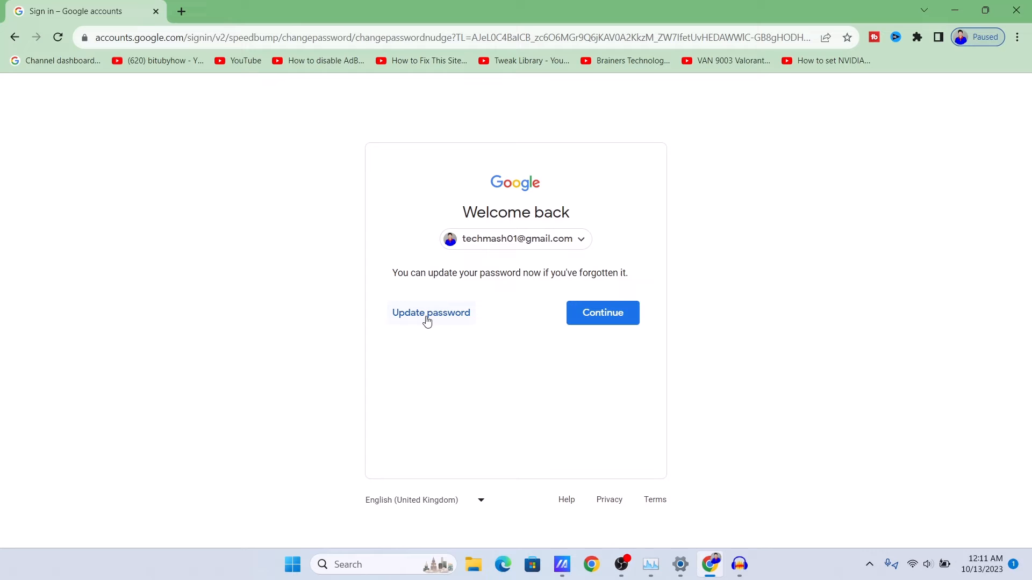
left_click(429, 312)
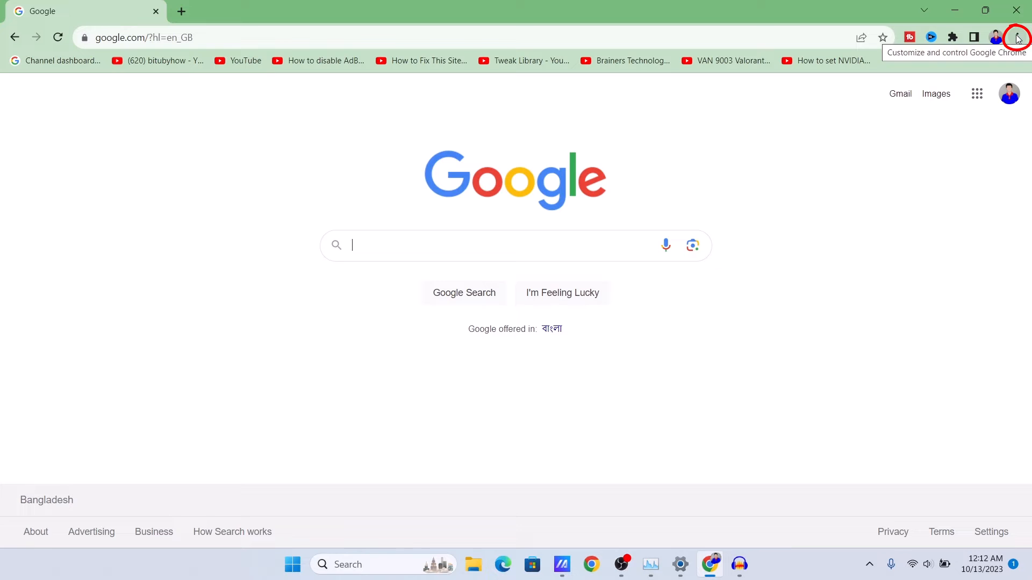
Go to Chrome Settings > Privacy and security and reveal the clear-browsing-data option.
left_click(1016, 38)
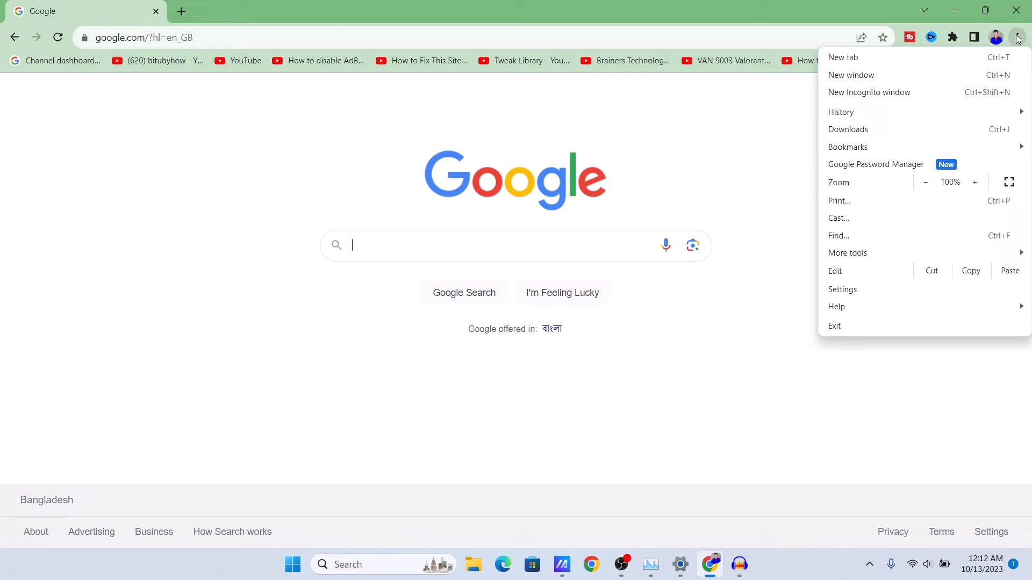
left_click(841, 289)
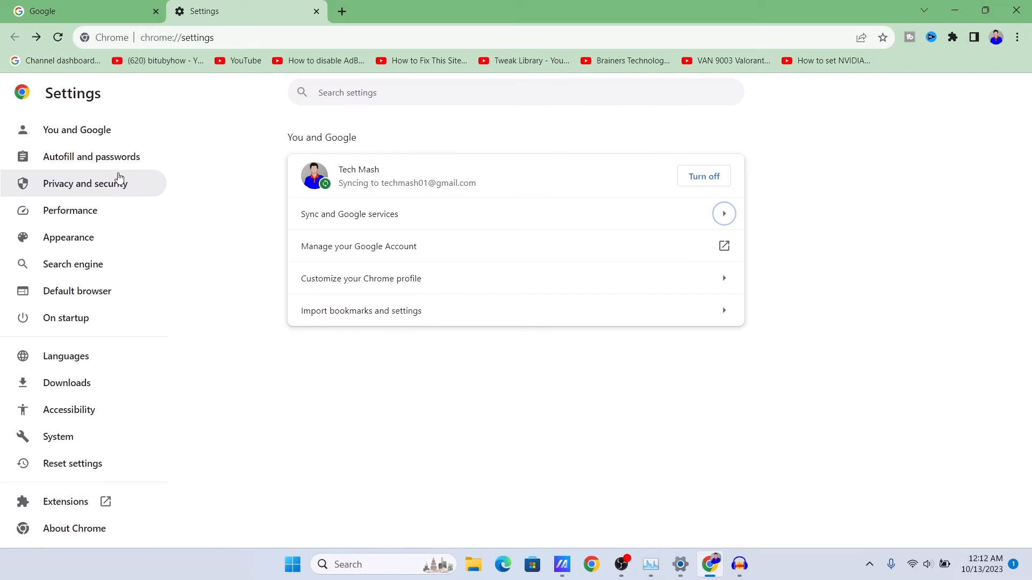
left_click(84, 184)
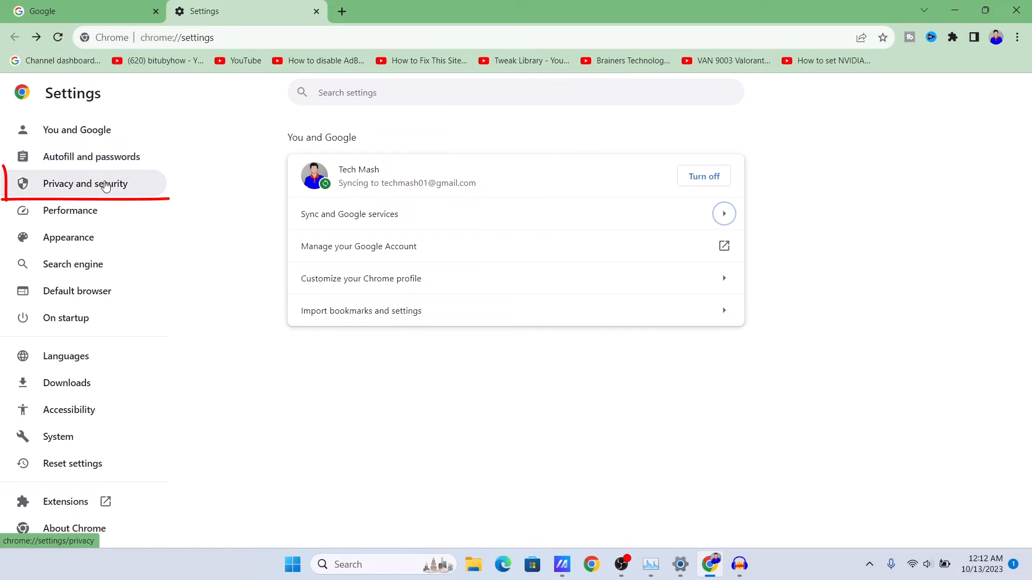
left_click(85, 184)
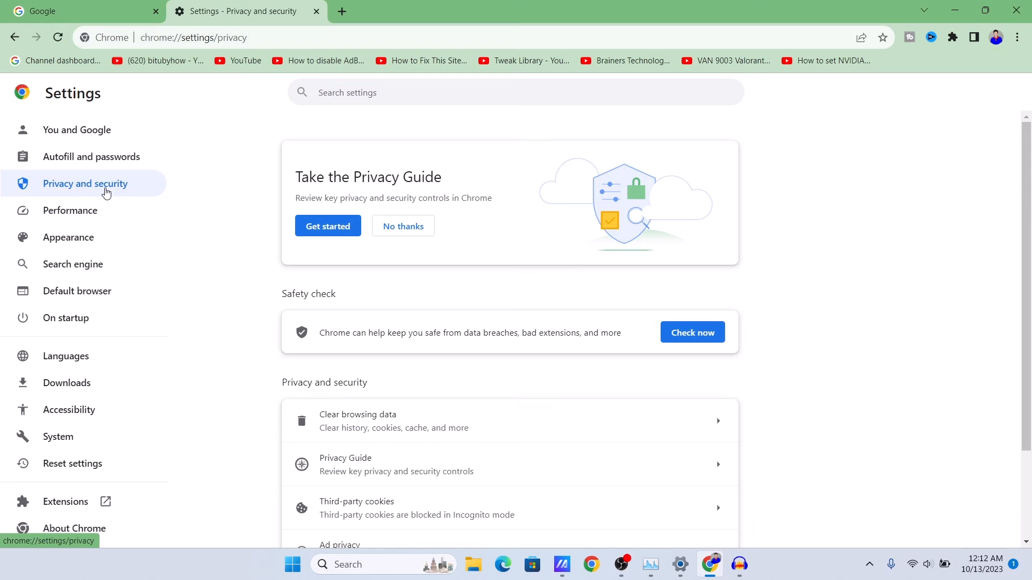
scroll("down", 3)
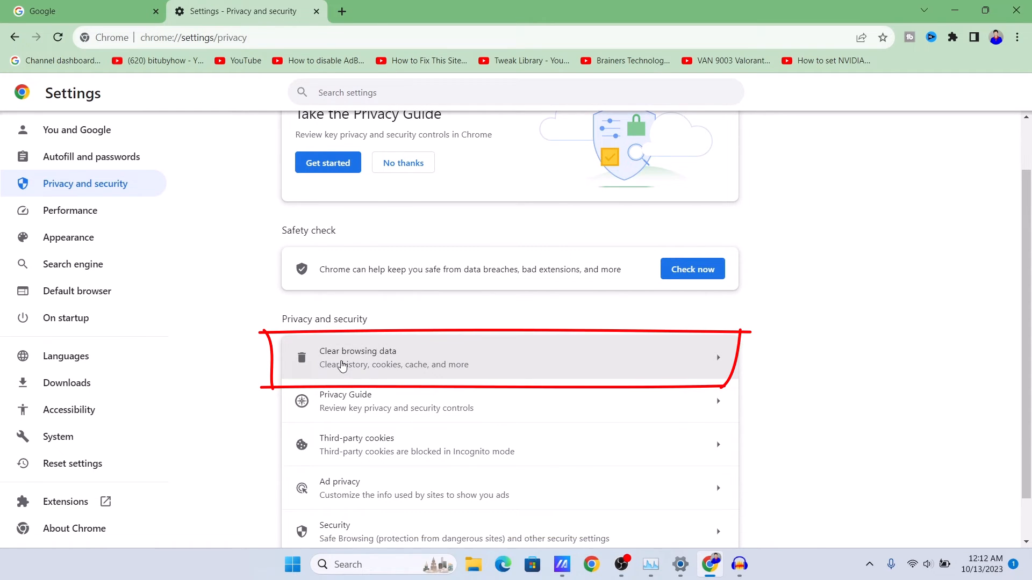
Clear browsing data for All time with history, cookies and cached files all checked.
left_click(357, 358)
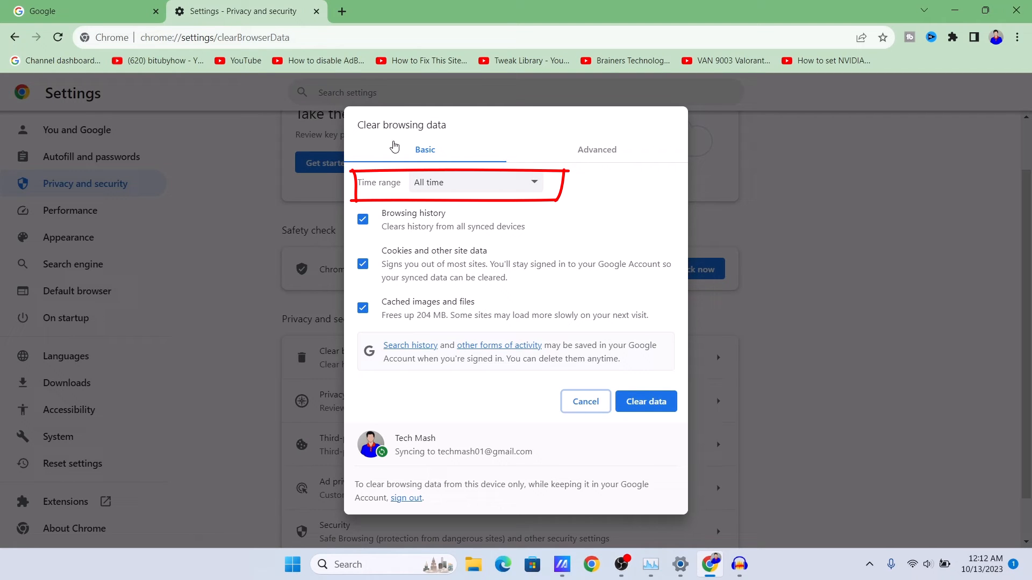
left_click(475, 183)
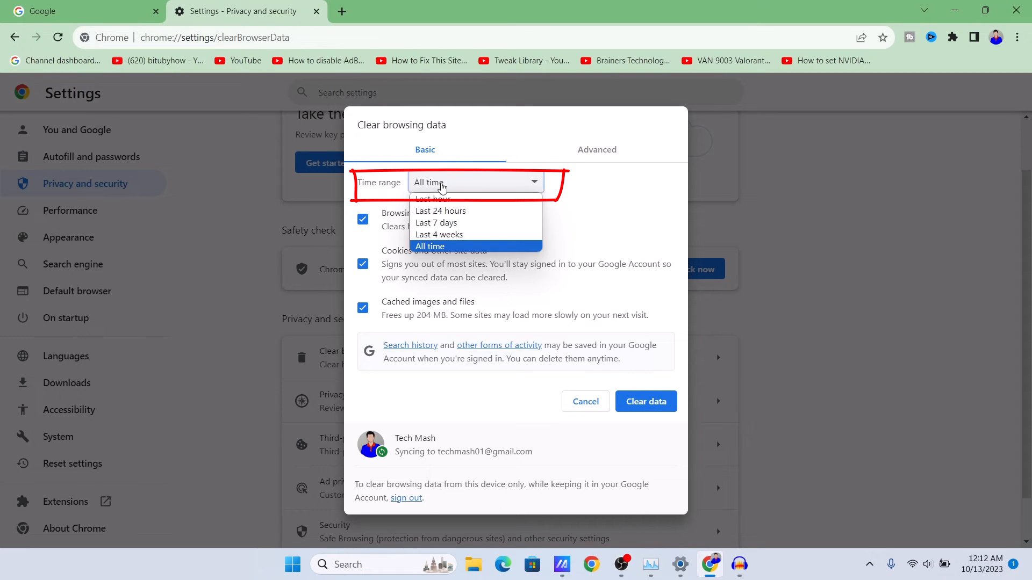
left_click(429, 246)
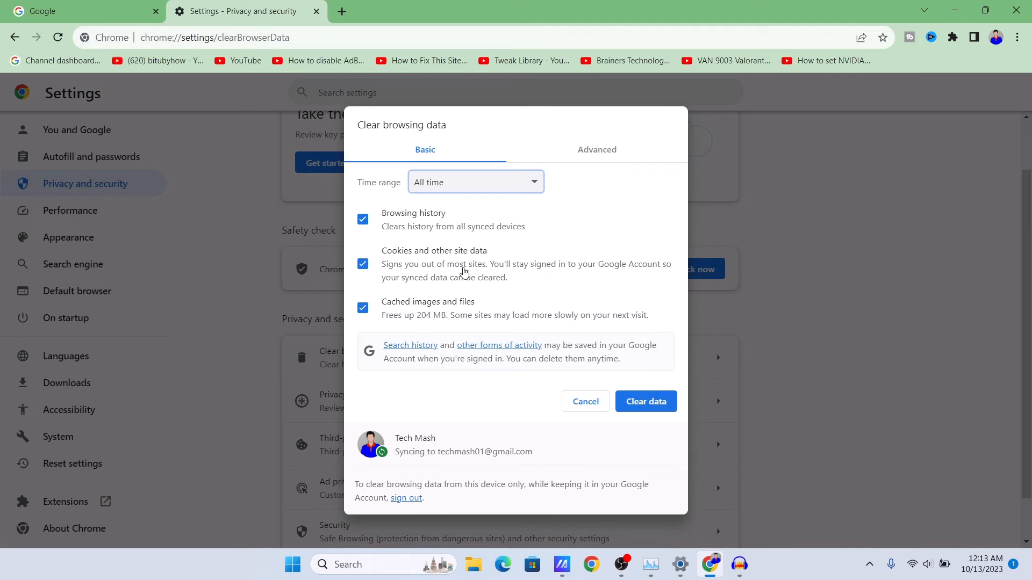
mouse_move(649, 435)
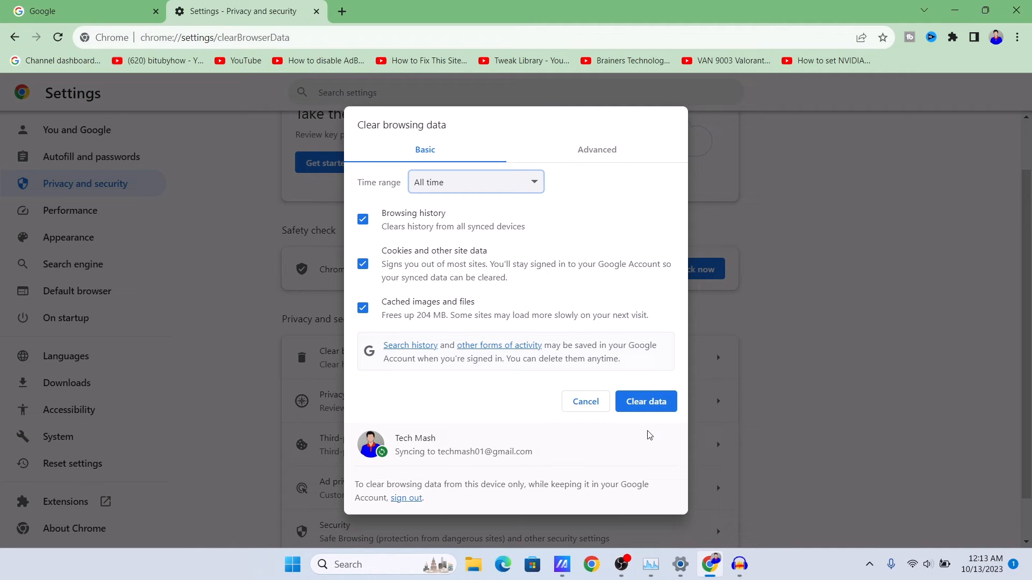
left_click(645, 401)
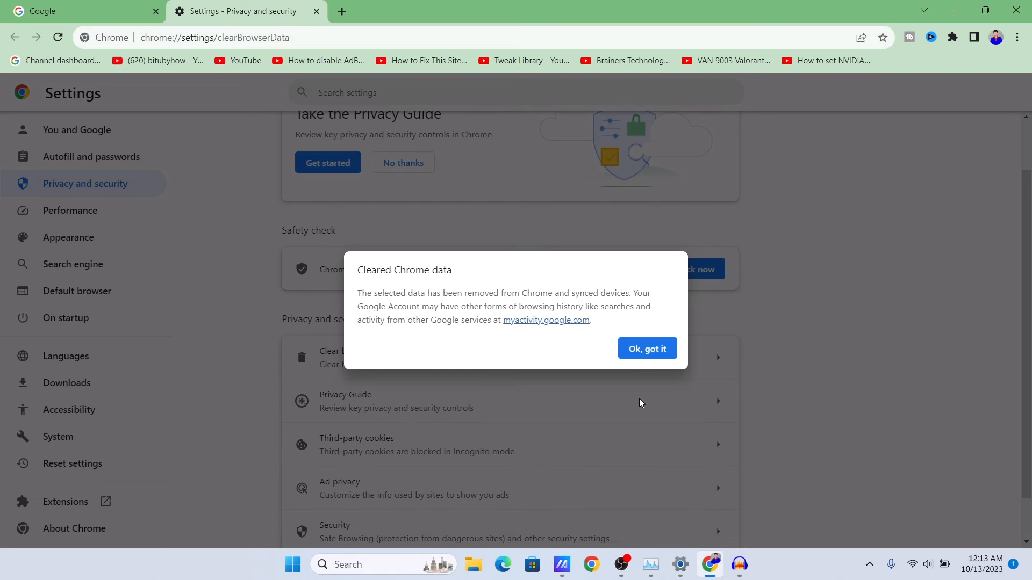
mouse_move(426, 344)
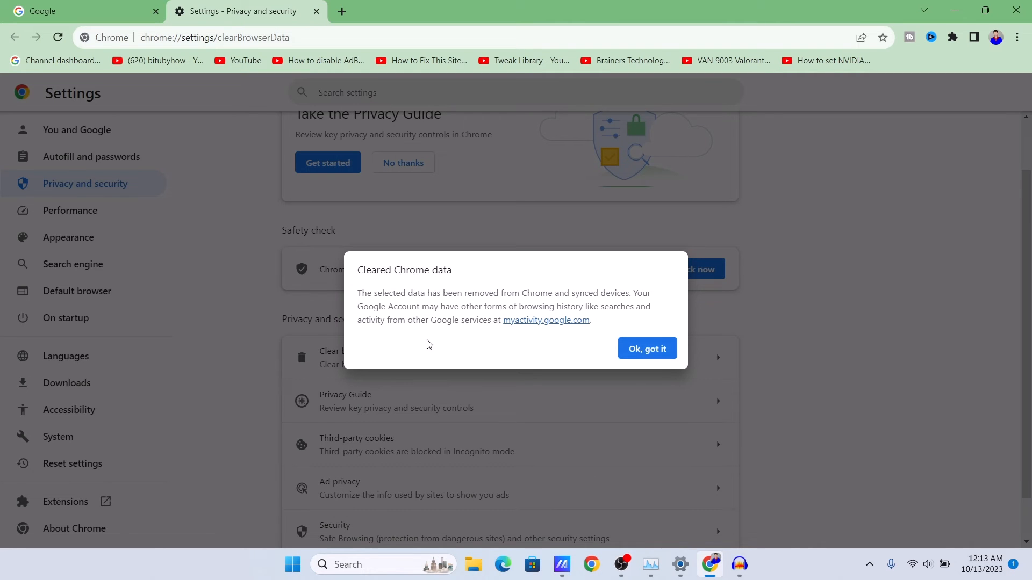
Dismiss the confirmation, relaunch Chrome, switch to the Work profile and verify sync is on.
left_click(646, 348)
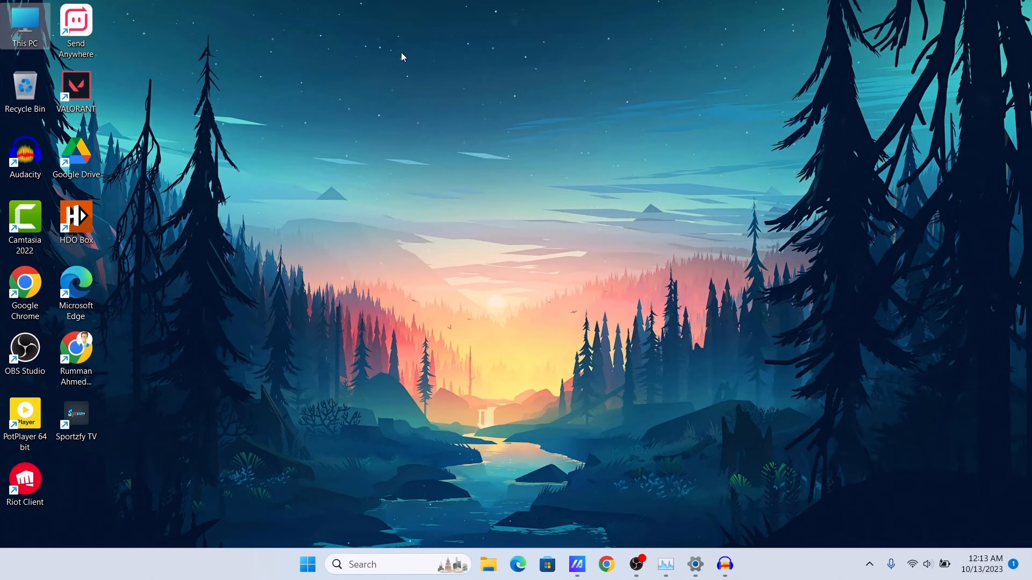
left_click(76, 345)
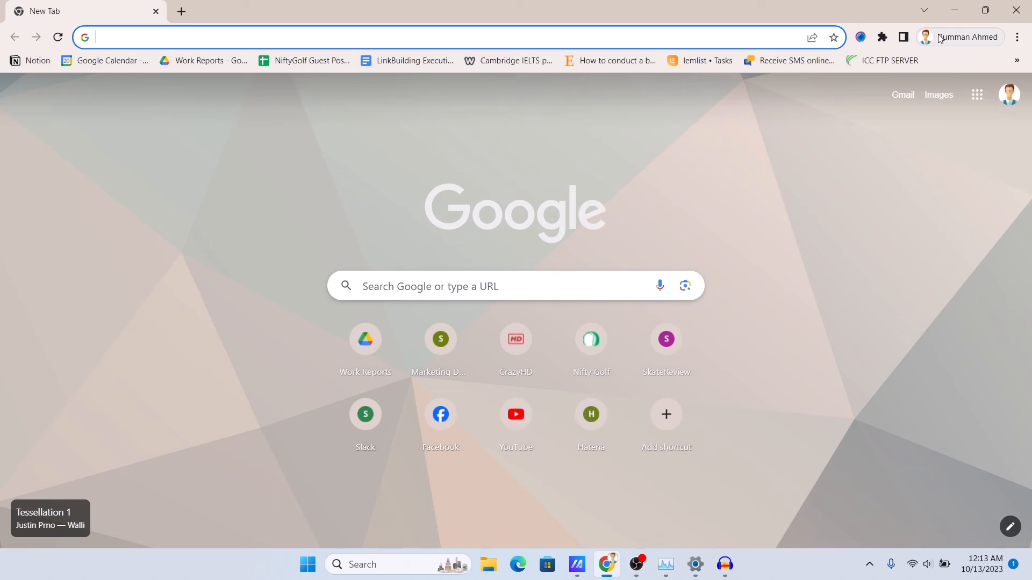
left_click(924, 37)
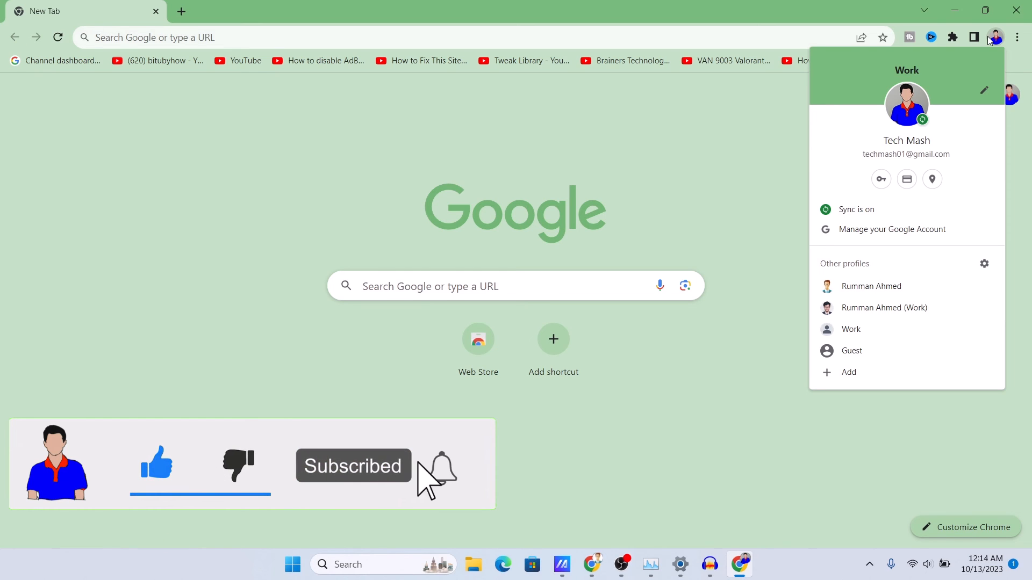
left_click(441, 468)
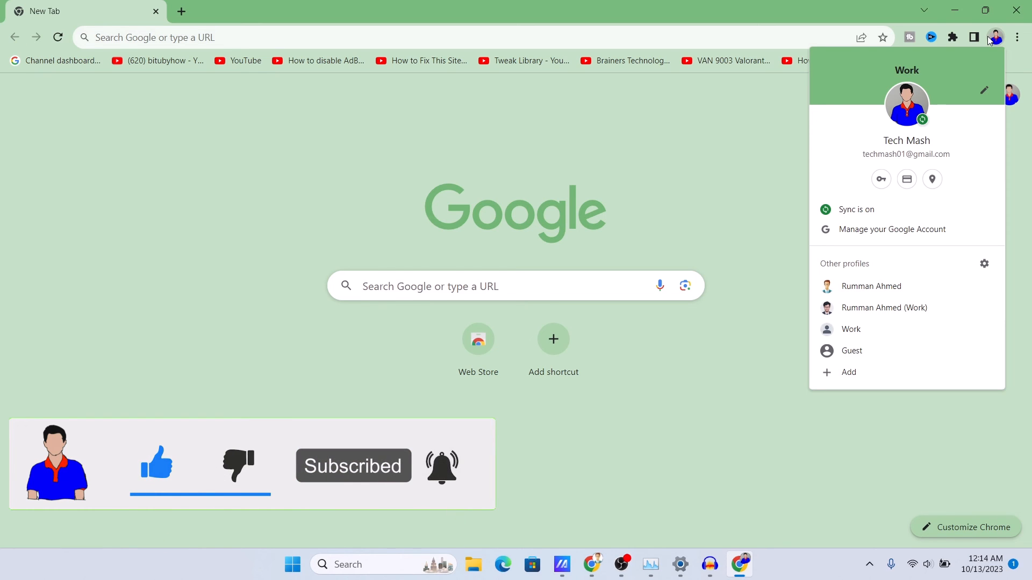